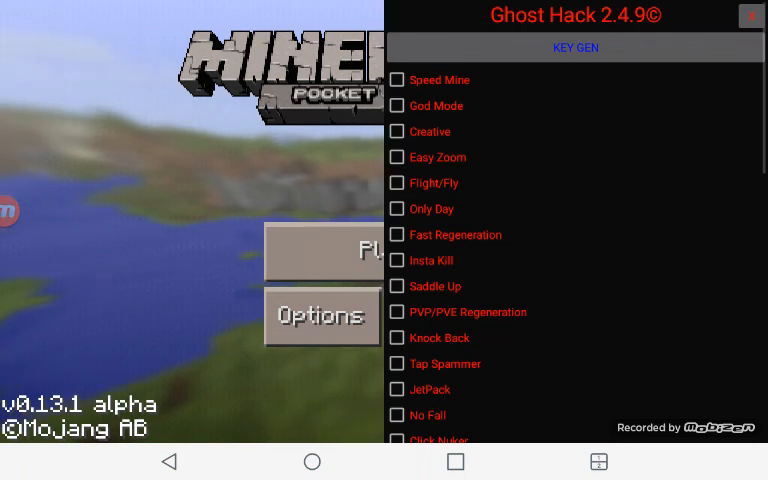
- Scroll through the Ghost Hack 2.4.9 cheat list and close the menu
scroll("down", 3)
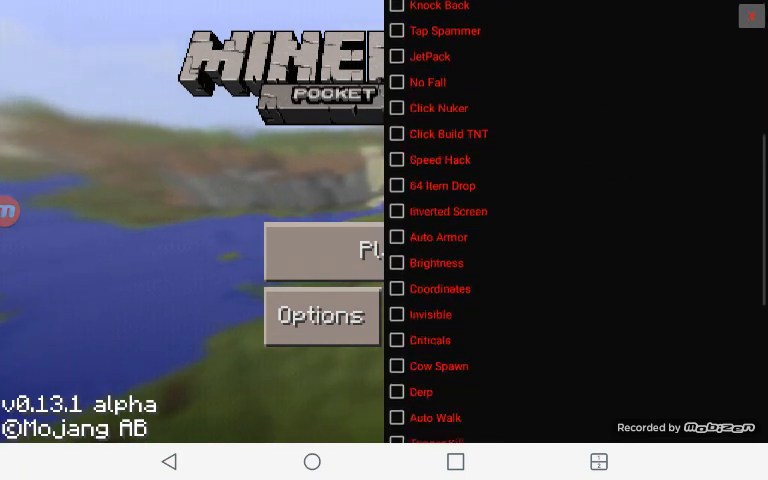
scroll("down", 3)
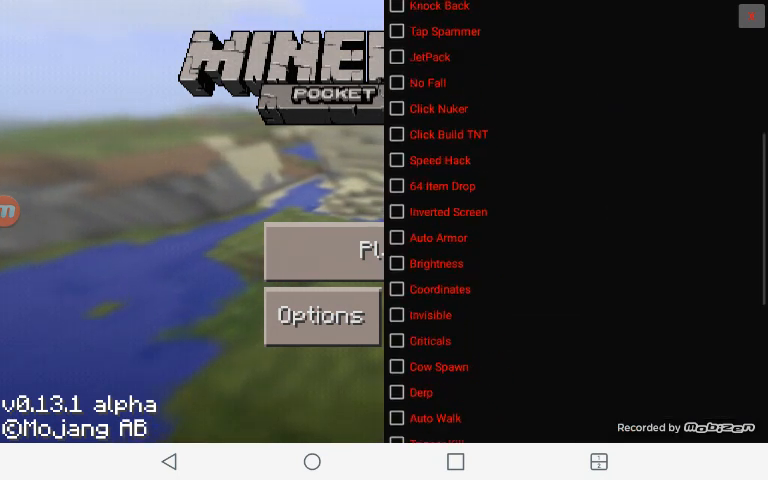
left_click(751, 16)
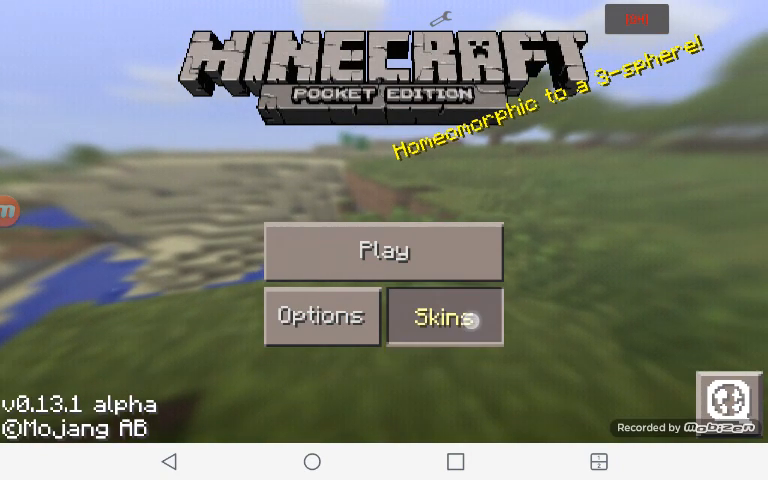
- Visit the skins screen, return to the title, and exit to the Android home screen
left_click(444, 316)
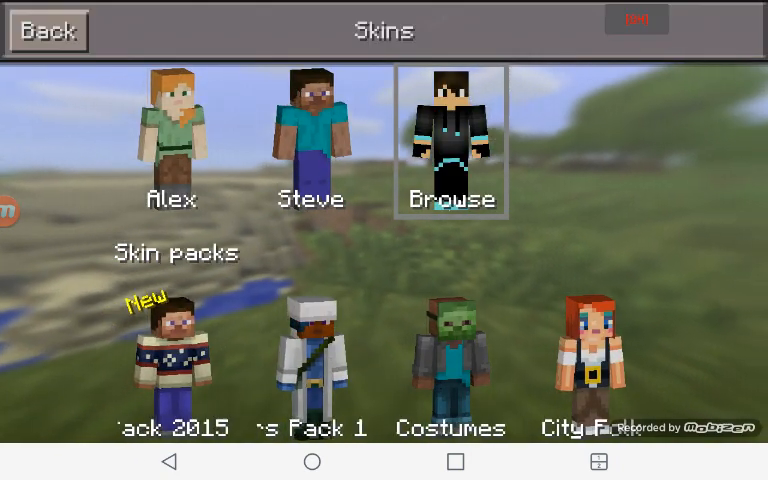
left_click(46, 31)
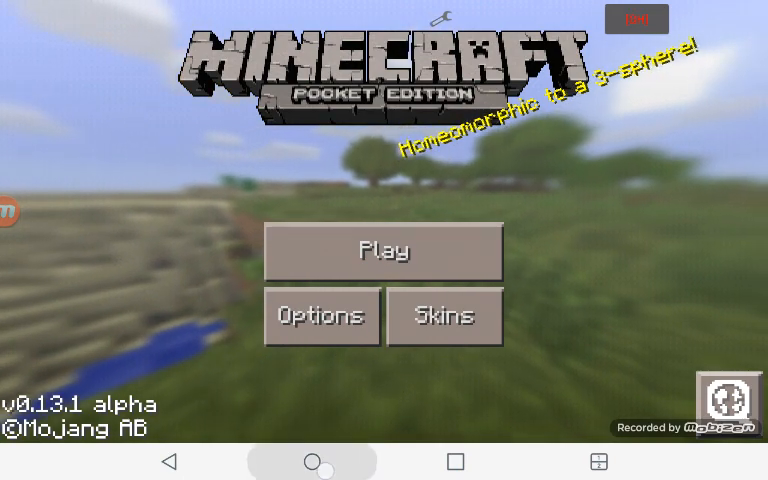
left_click(311, 461)
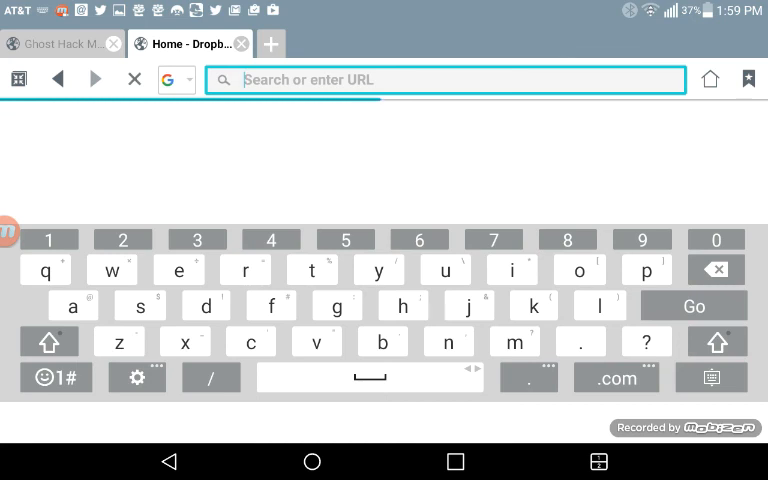
- Search Google for 'Ghost Hack Mcpe' and open the Dropbox result
type("ghost")
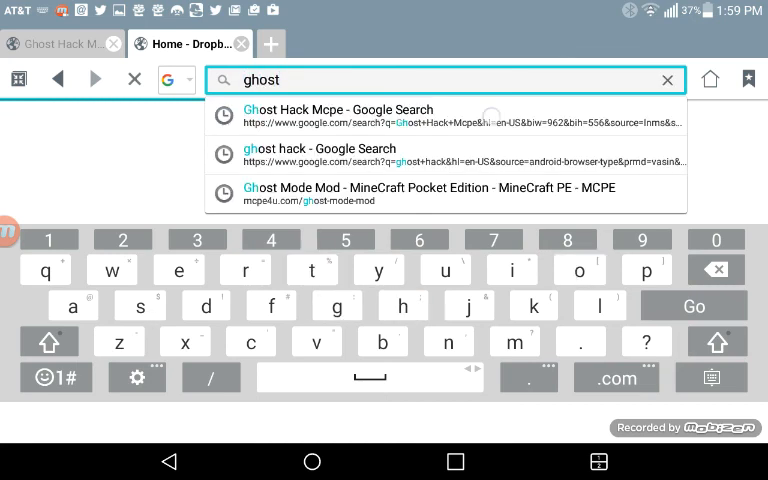
left_click(340, 116)
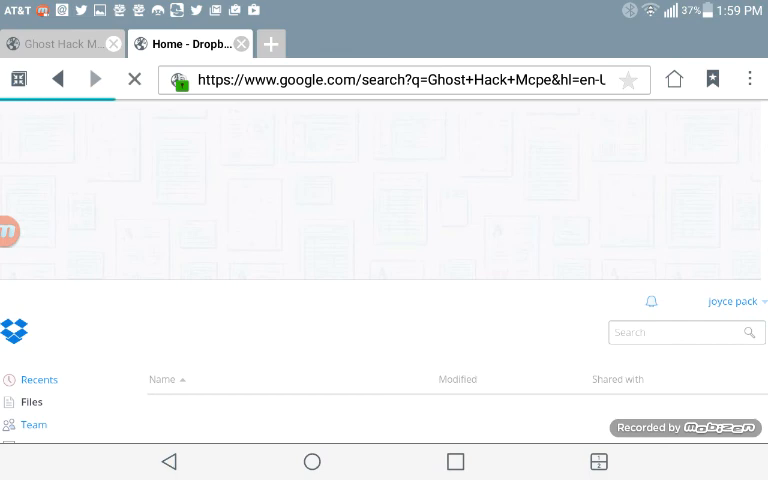
left_click(62, 43)
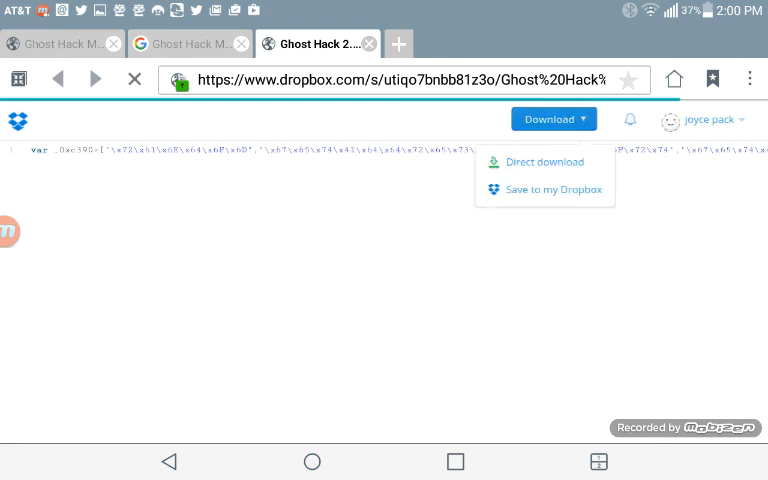
- Save Ghost Hack 2.4.9-OBS.js to my Dropbox and confirm the dialog
left_click(554, 189)
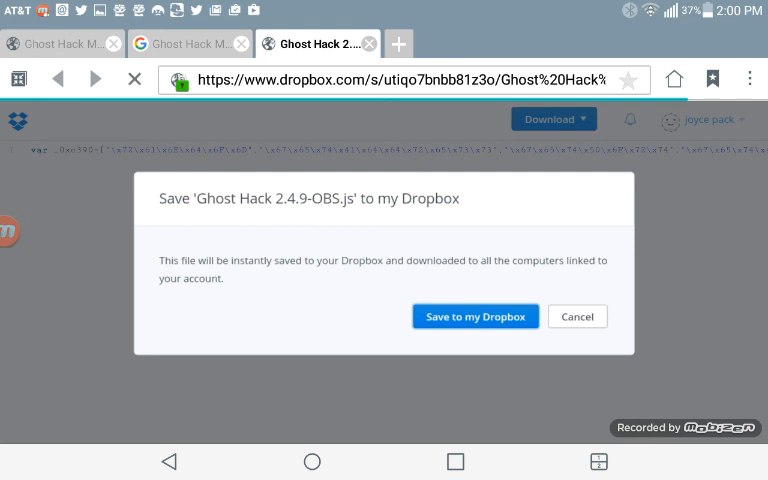
left_click(474, 316)
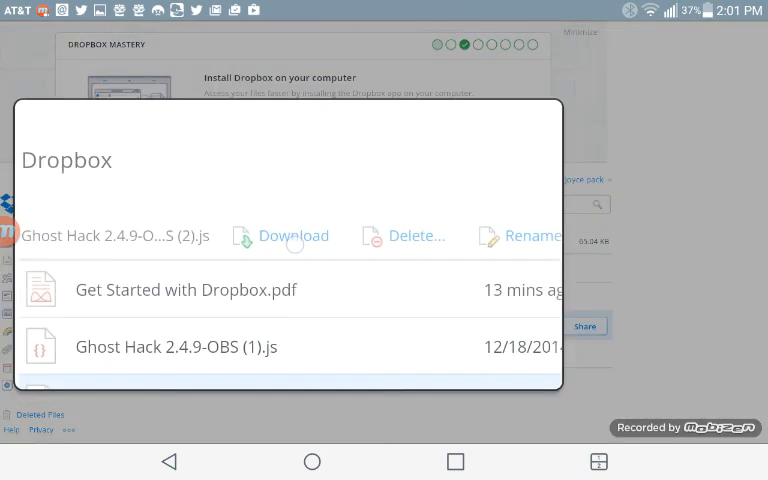
- Download the script and open 'Ghost Hack 2.4.9-OBS (2)-1.js' from notifications
left_click(293, 236)
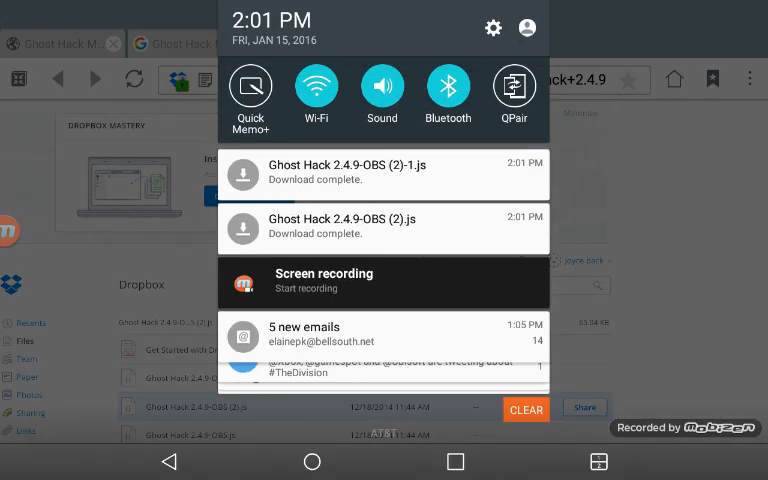
left_click(384, 171)
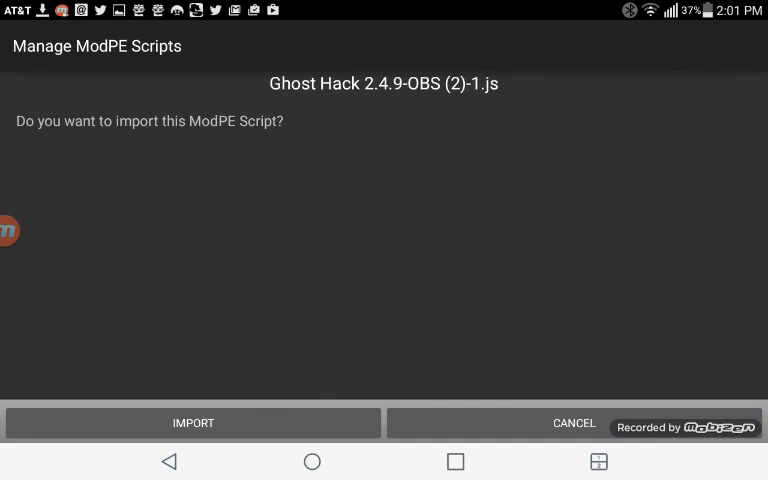
- Import Ghost Hack 2.4.9-OBS (2)-1.js in Manage ModPE Scripts
left_click(192, 422)
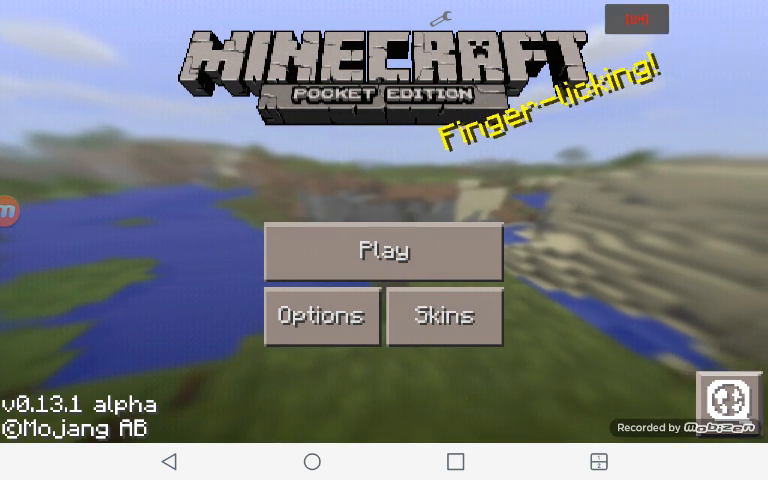
- Join the Lifeboat Survival server and enable Ghost Hack's Game Speed x3
left_click(384, 251)
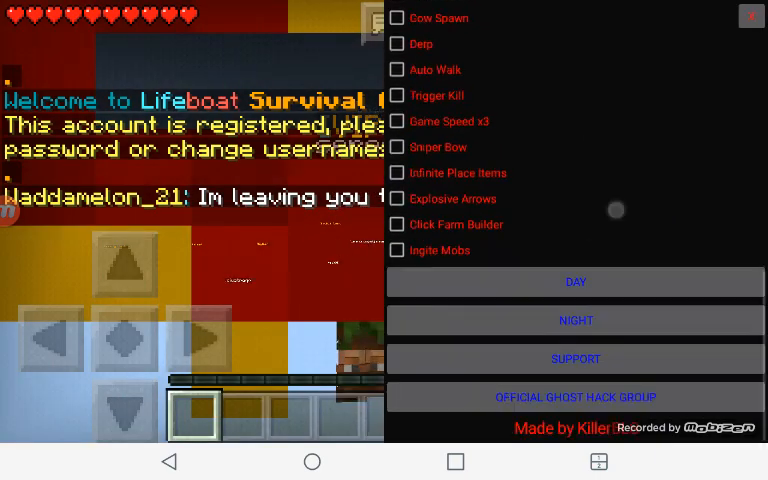
left_click(397, 130)
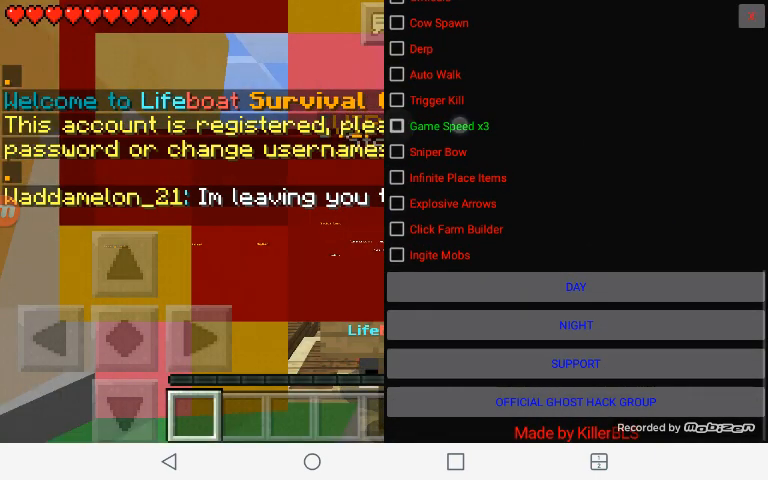